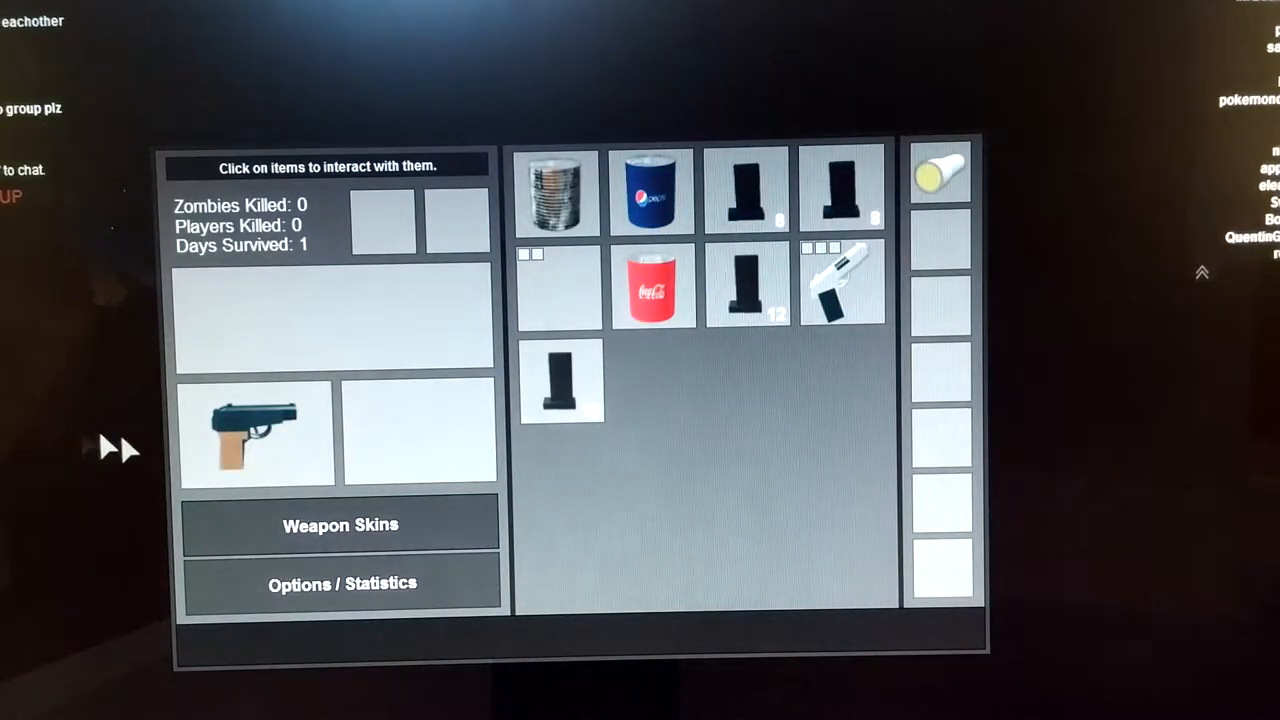
Step: Equip the CZ 75 handgun from the backpack, replacing the Makarov
left_click(843, 283)
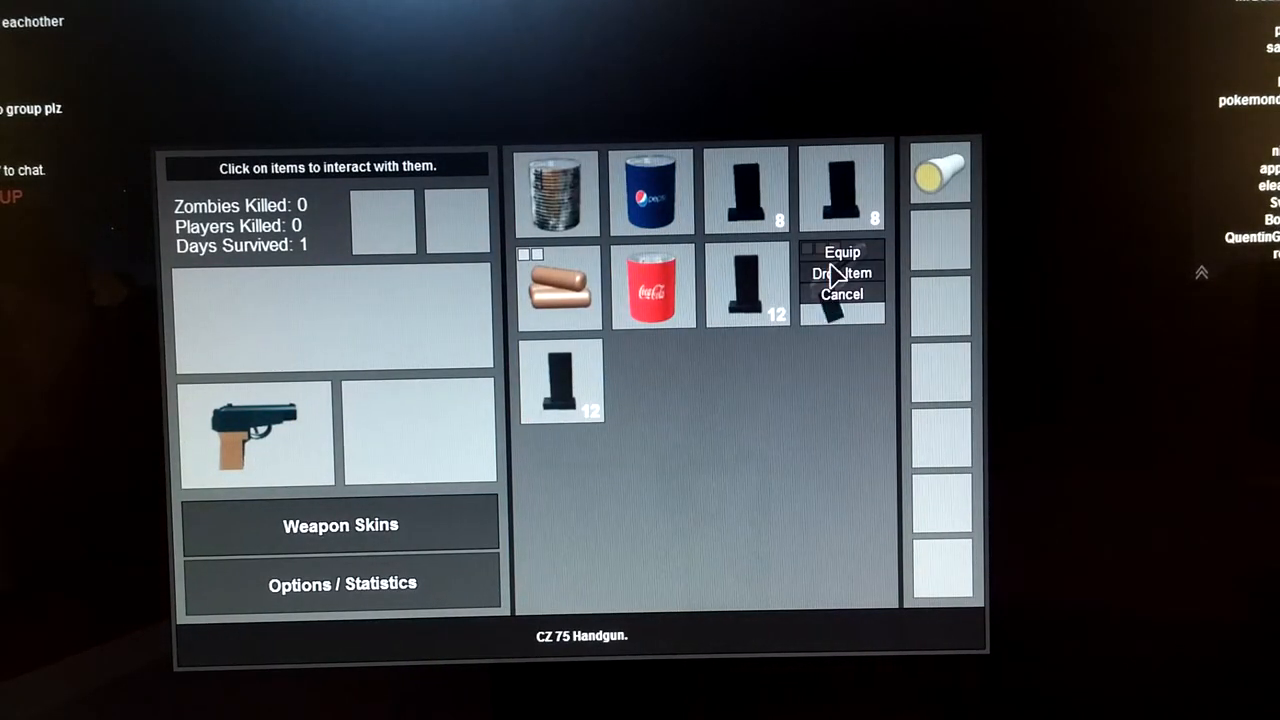
left_click(842, 252)
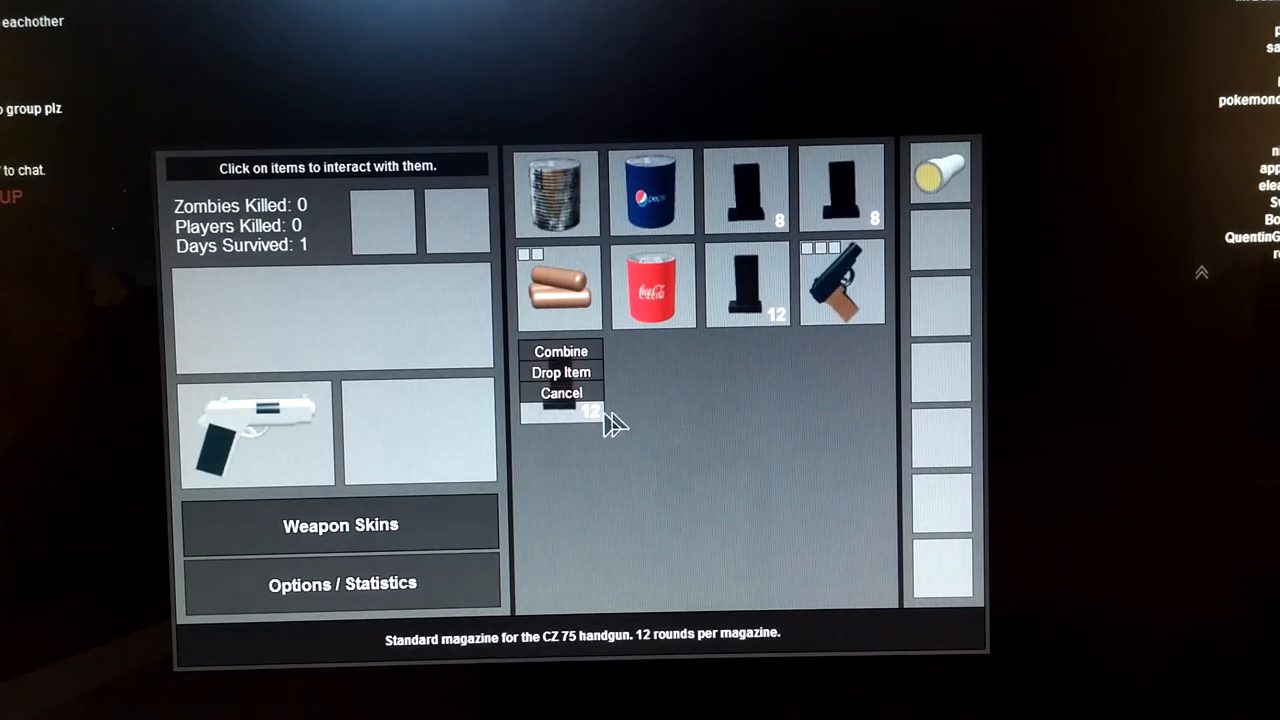
mouse_move(600, 368)
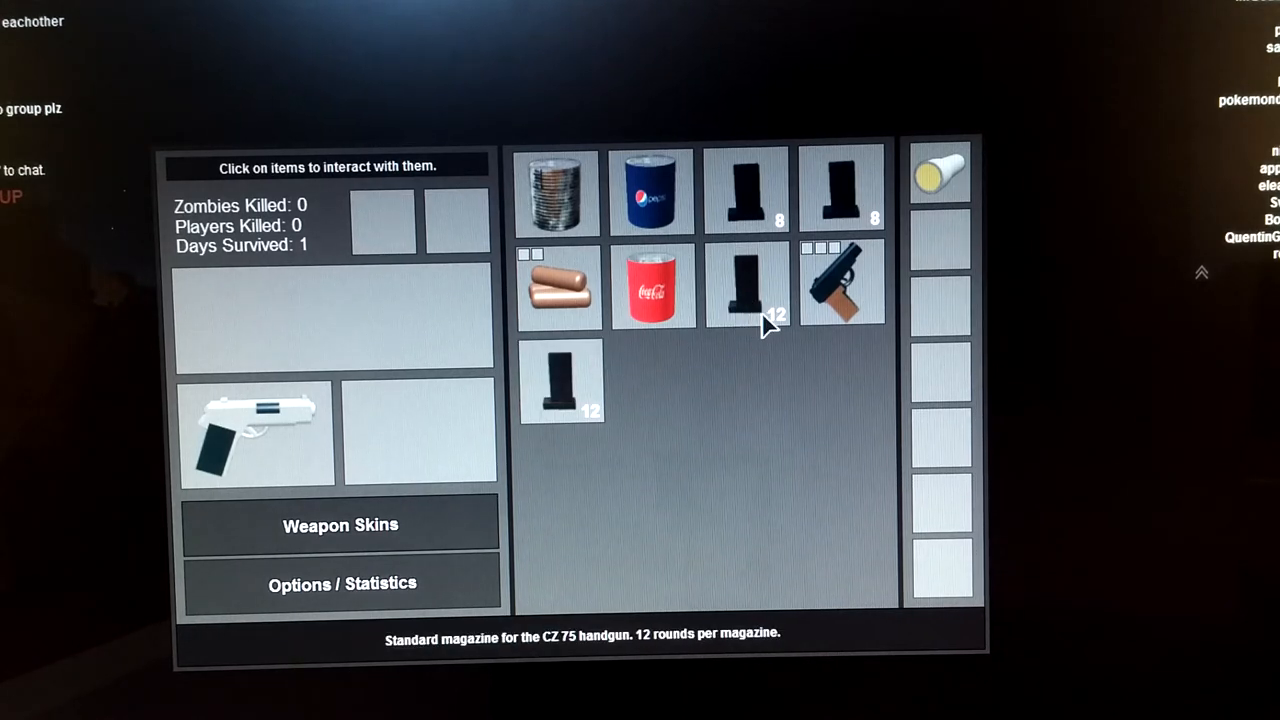
mouse_move(800, 345)
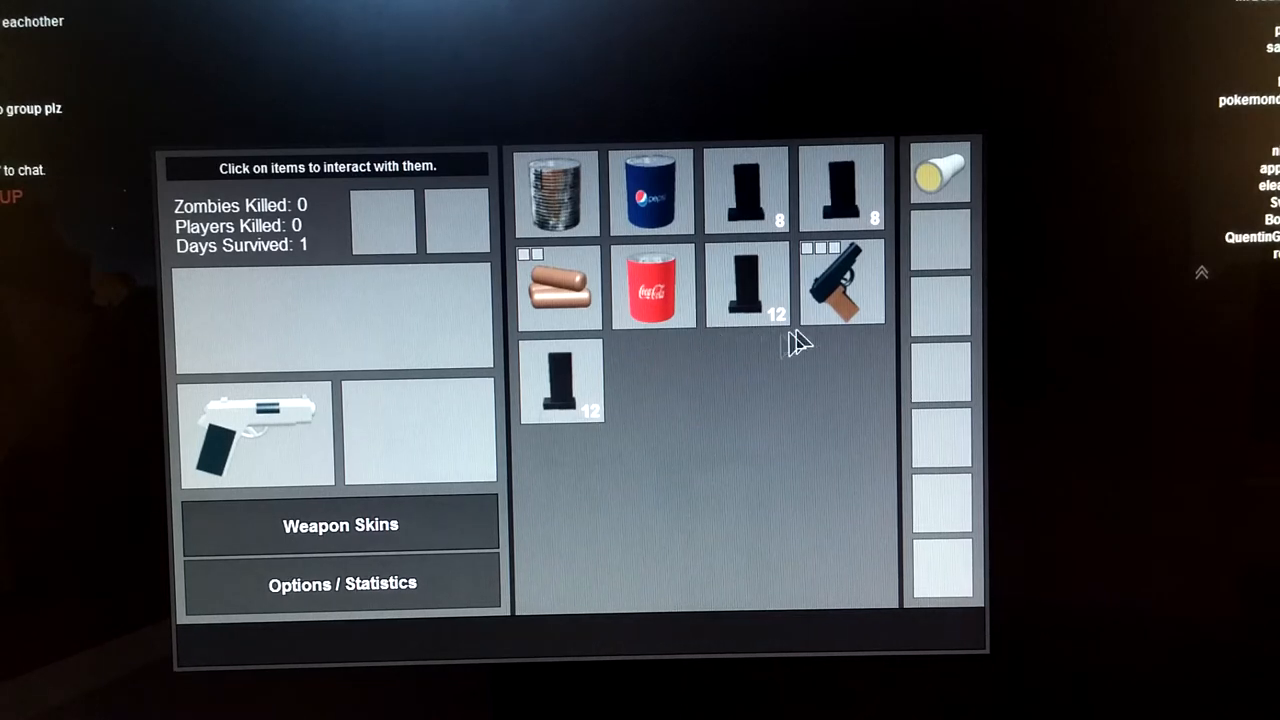
left_click(841, 283)
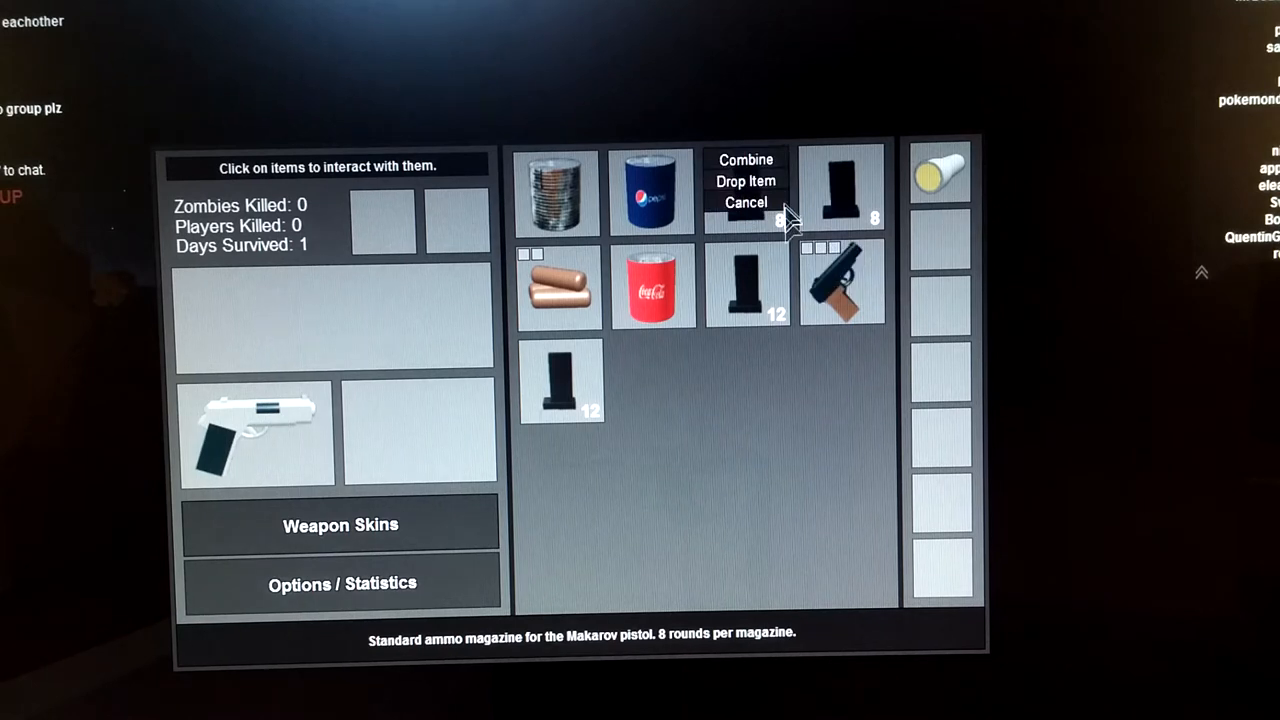
left_click(745, 202)
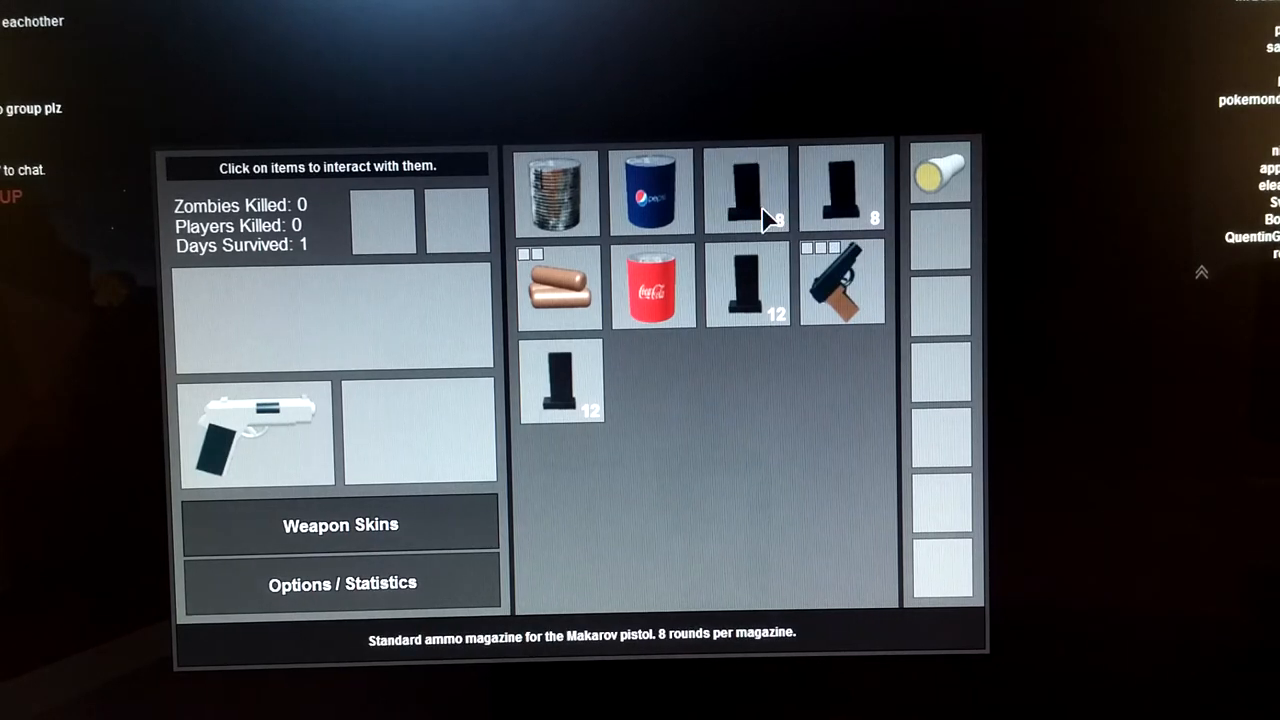
mouse_move(651, 190)
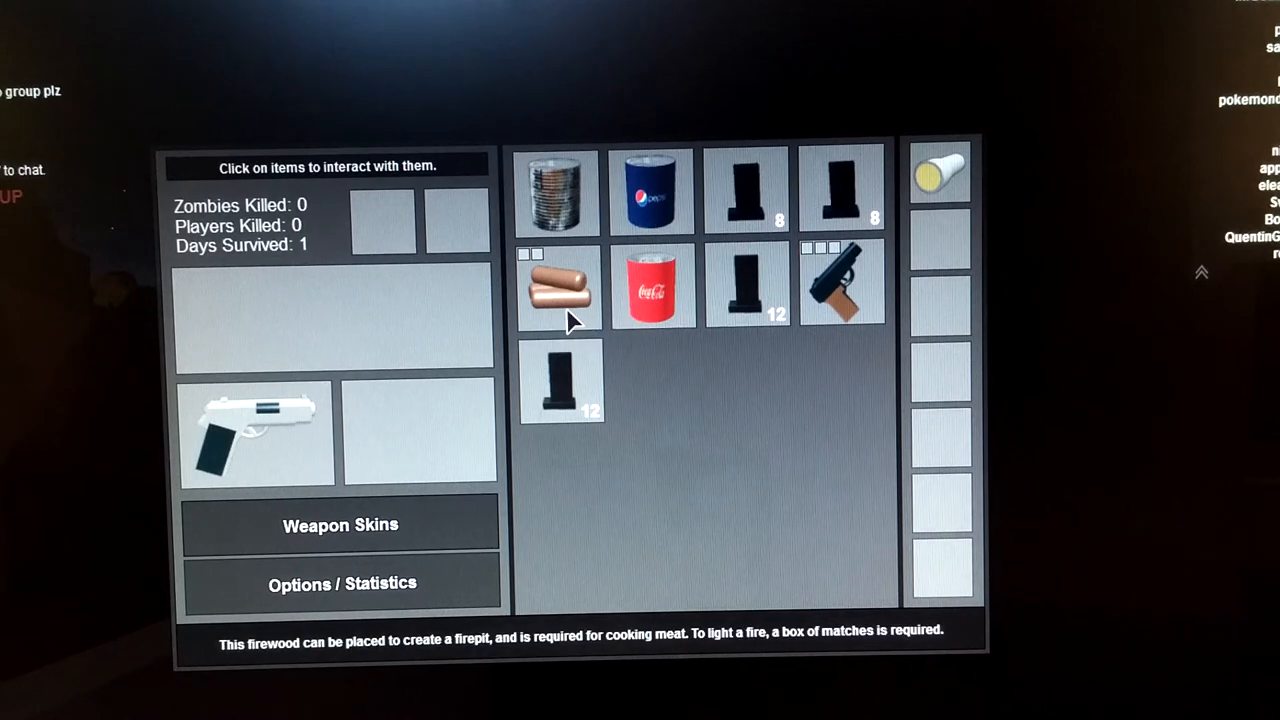
mouse_move(595, 322)
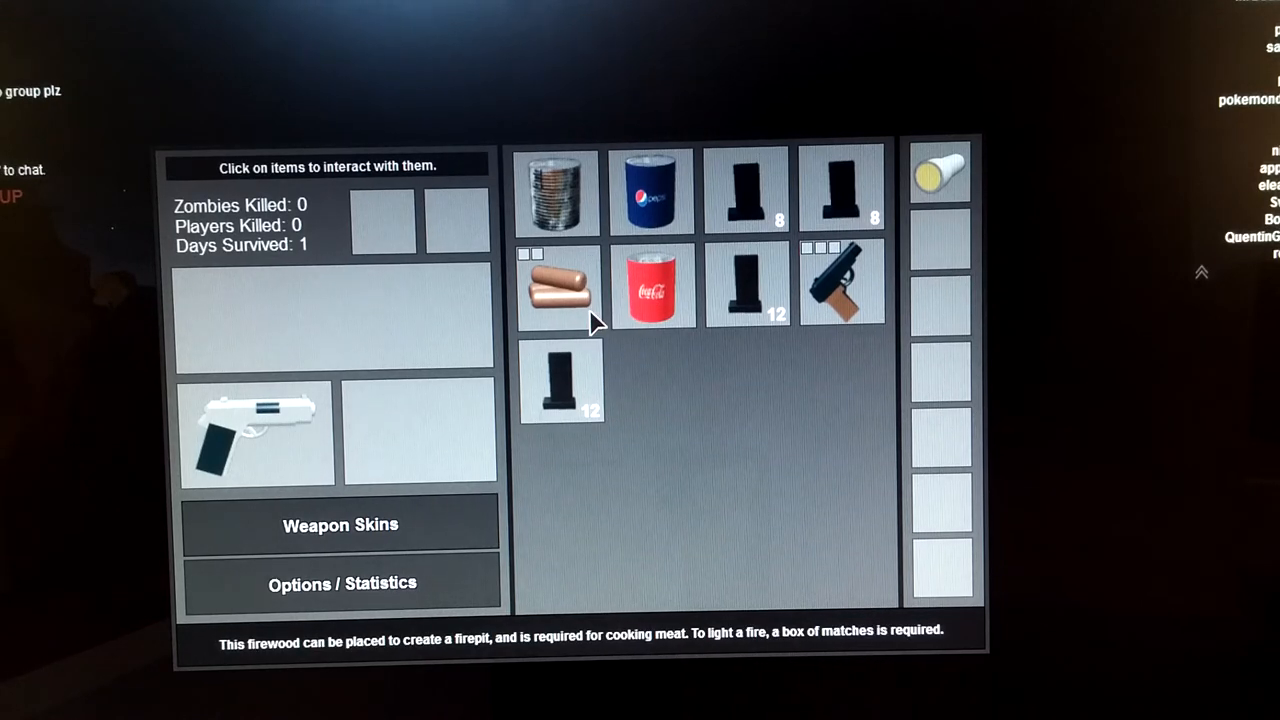
mouse_move(580, 318)
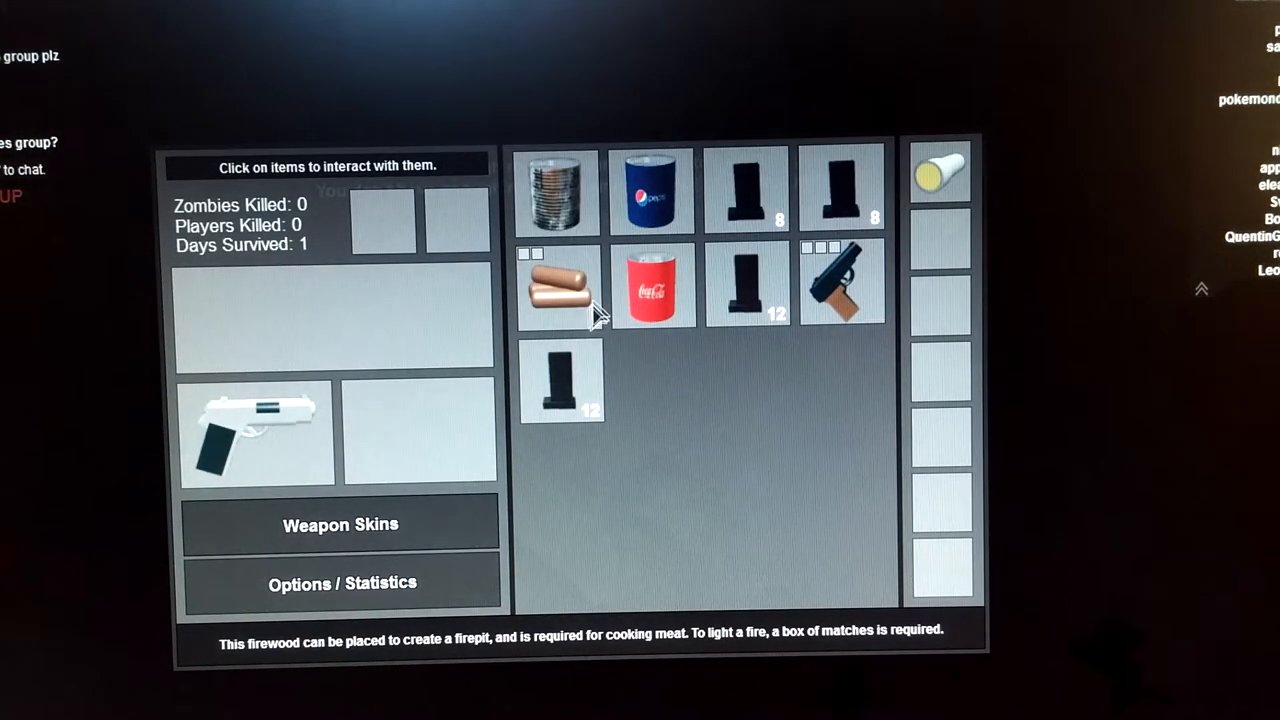
Step: Drop the can of beans from the backpack
left_click(556, 192)
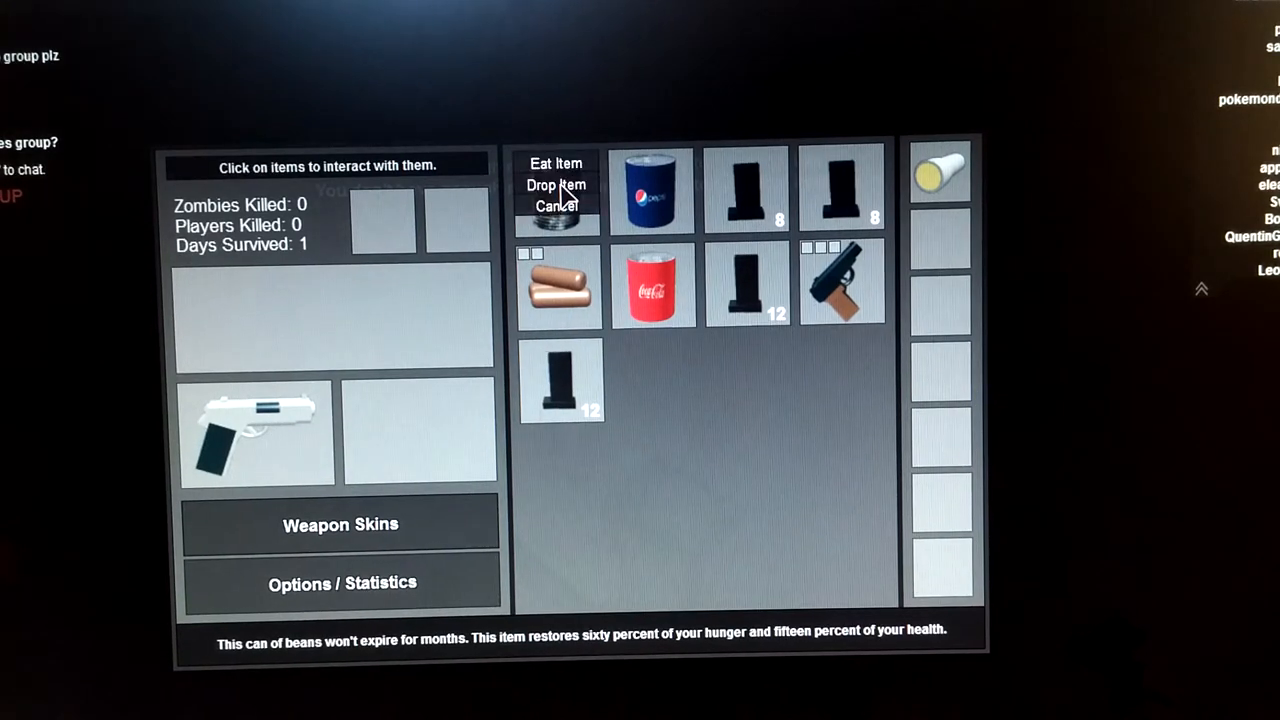
left_click(555, 184)
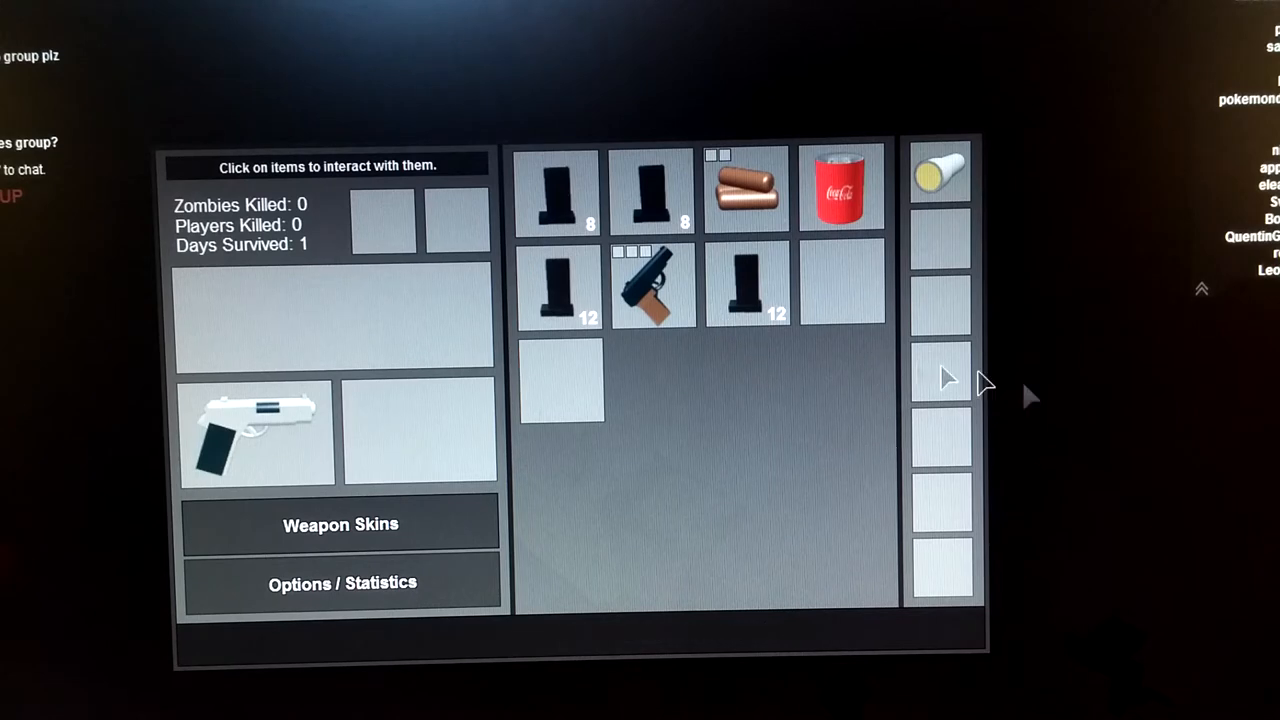
mouse_move(150, 420)
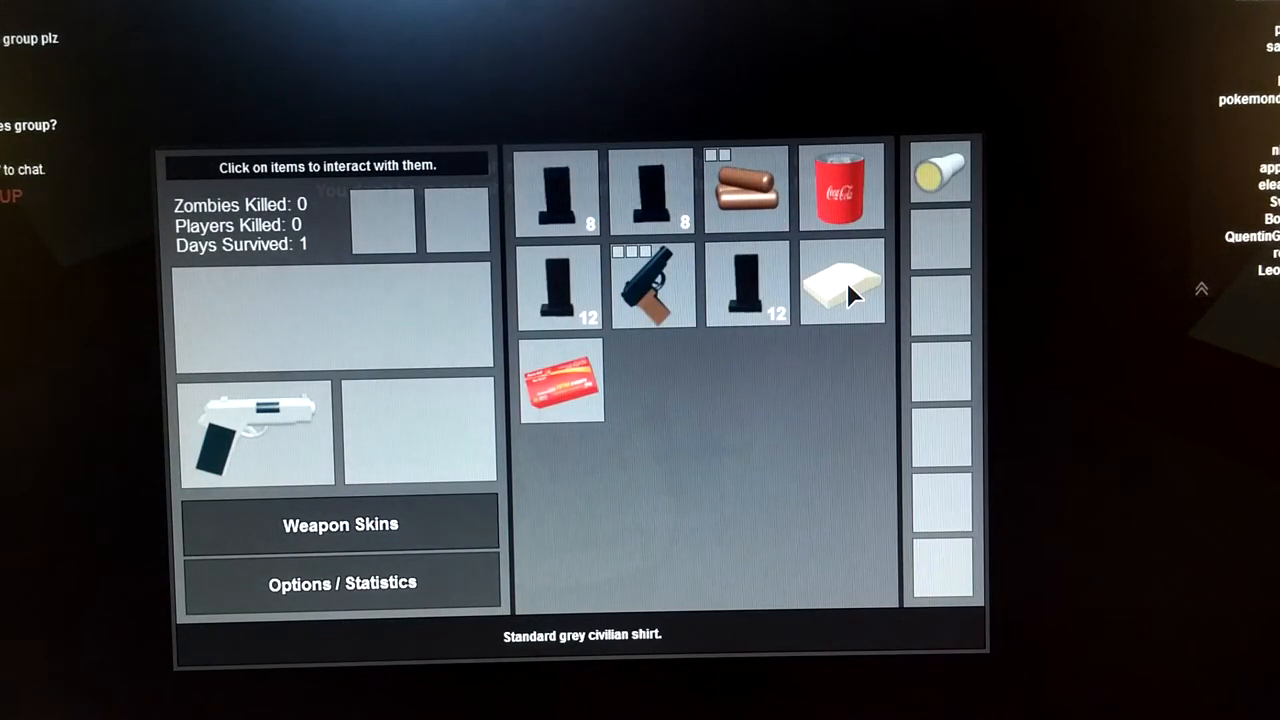
mouse_move(855, 260)
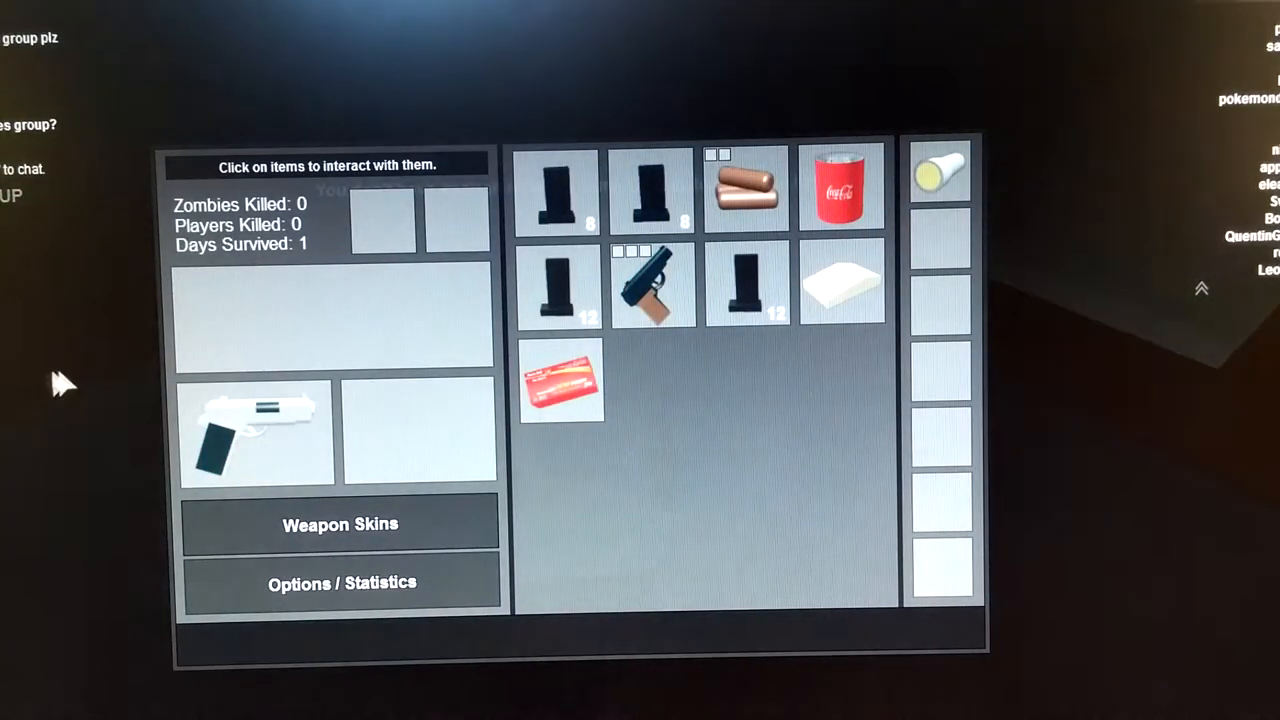
mouse_move(845, 310)
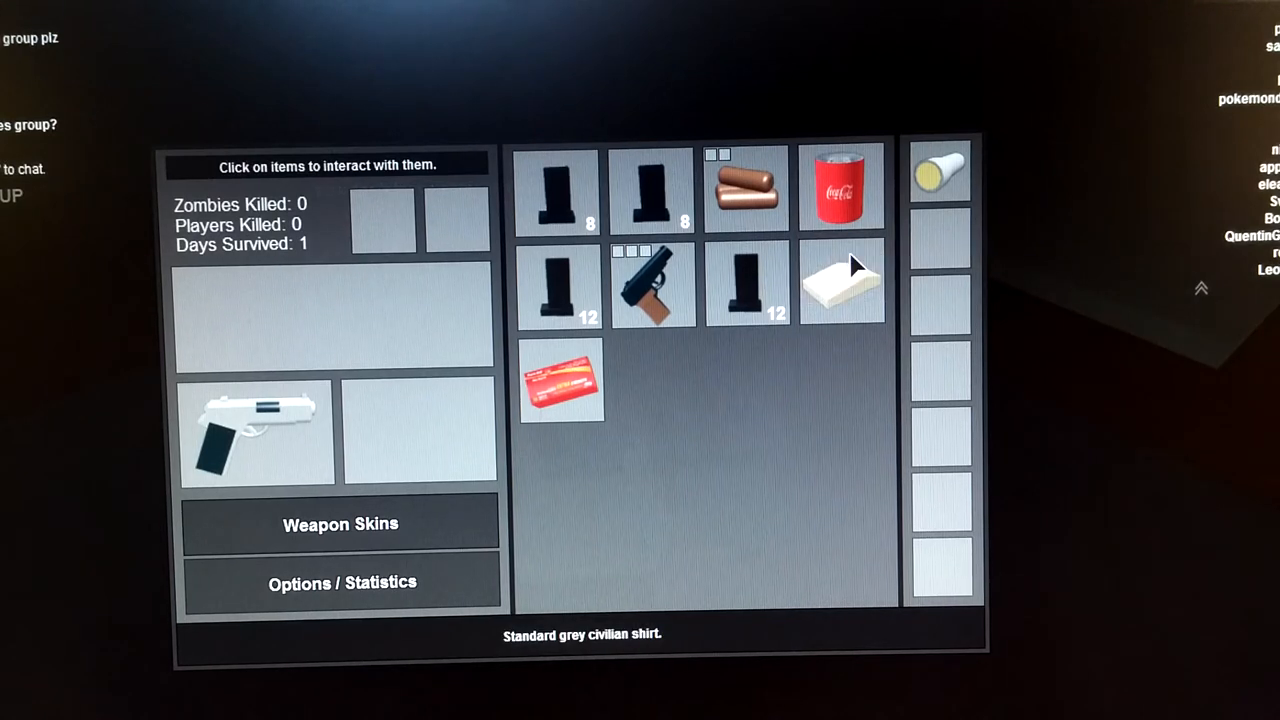
Step: Drag the grey civilian shirt out of the inventory to drop it
left_click_drag(560, 378, 842, 282)
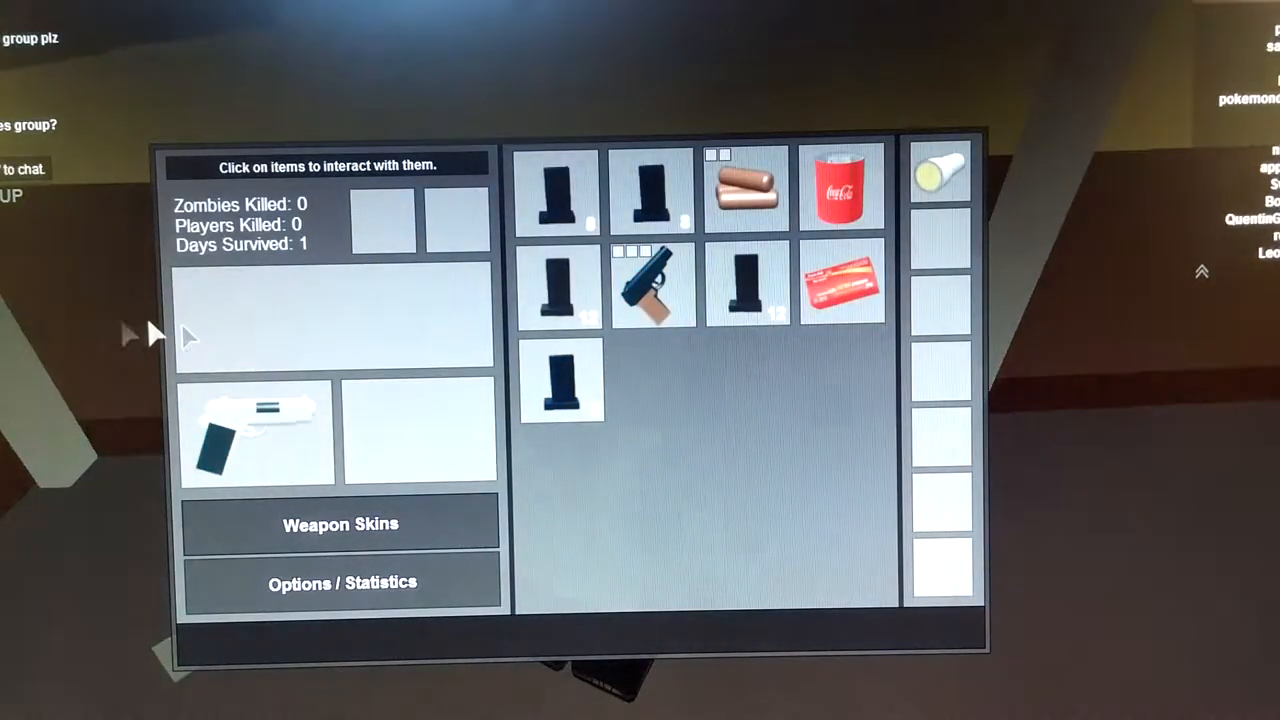
Step: Drop the extra 8-round Makarov magazine from the third backpack row
left_click(562, 377)
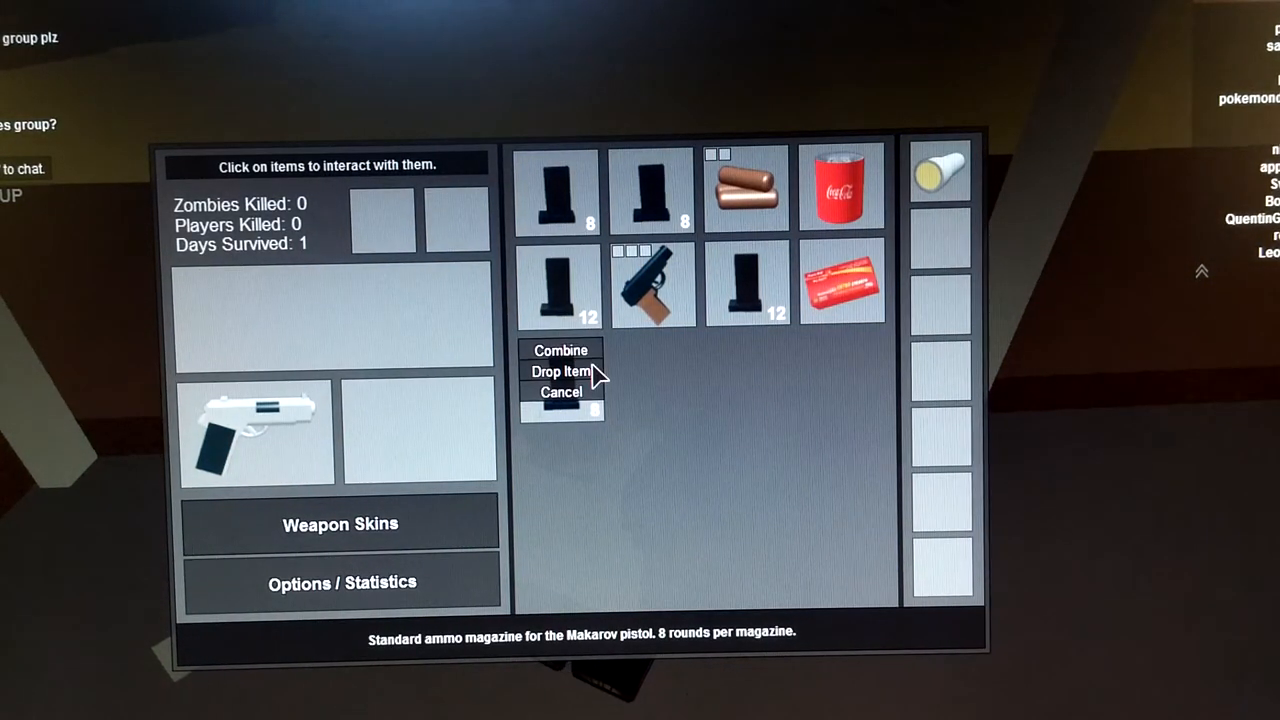
left_click(651, 285)
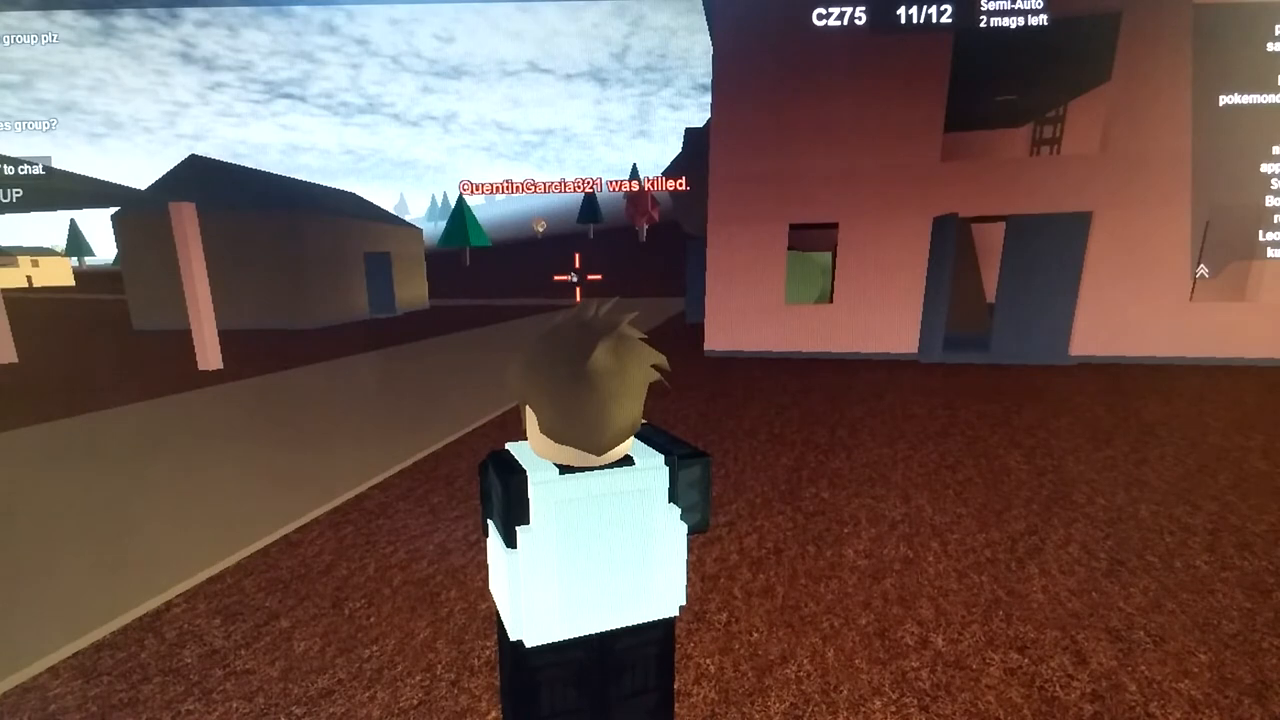
Step: Fire several CZ75 shots, leaving 6 of 12 rounds
left_click(575, 280)
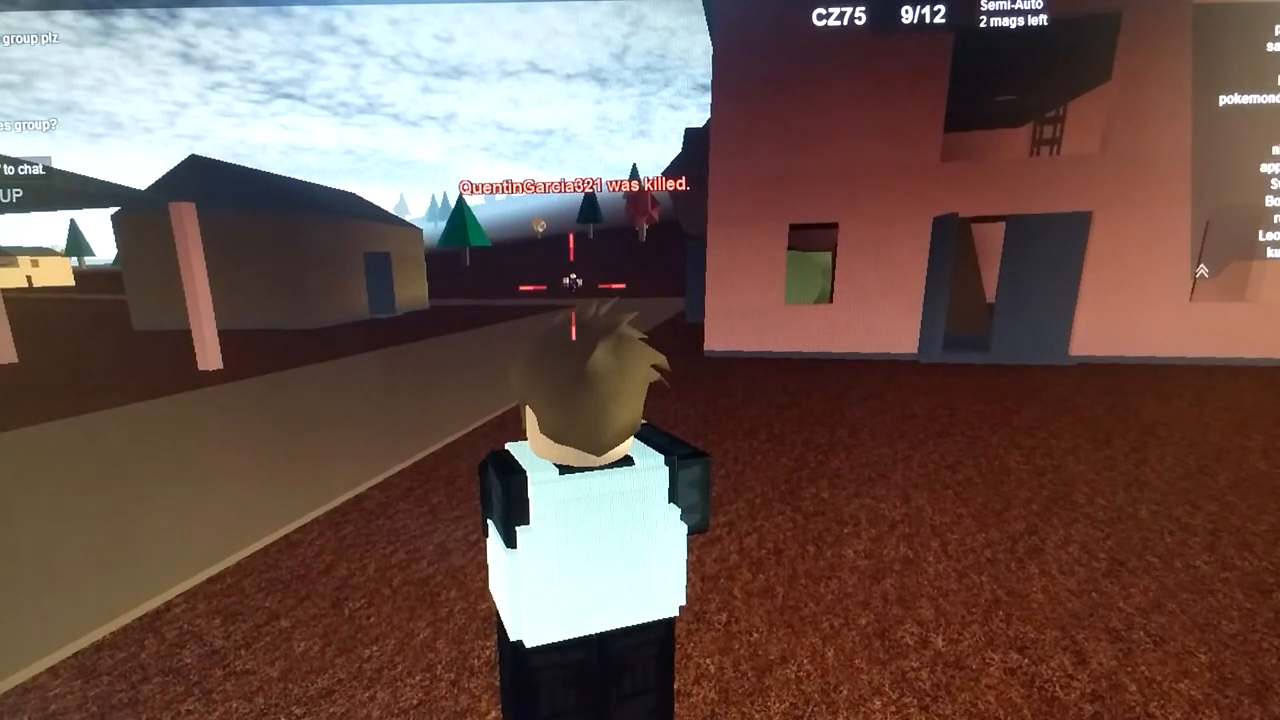
left_click(571, 284)
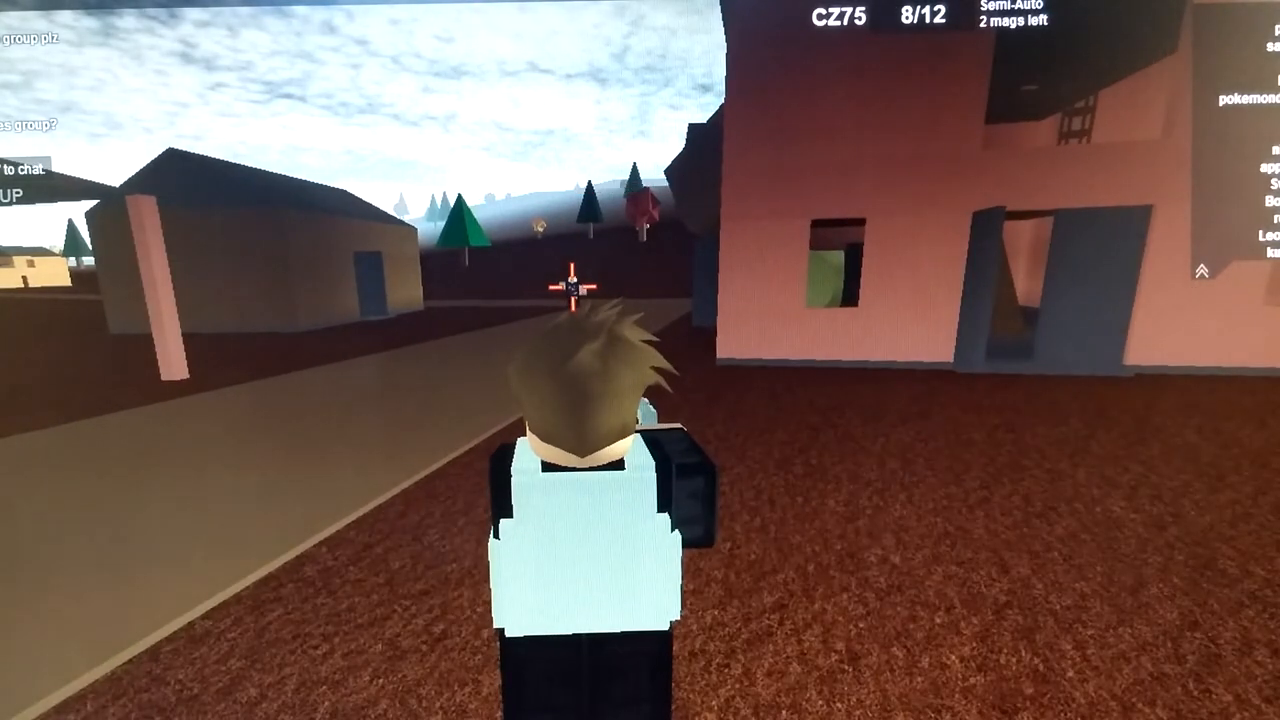
left_click(570, 290)
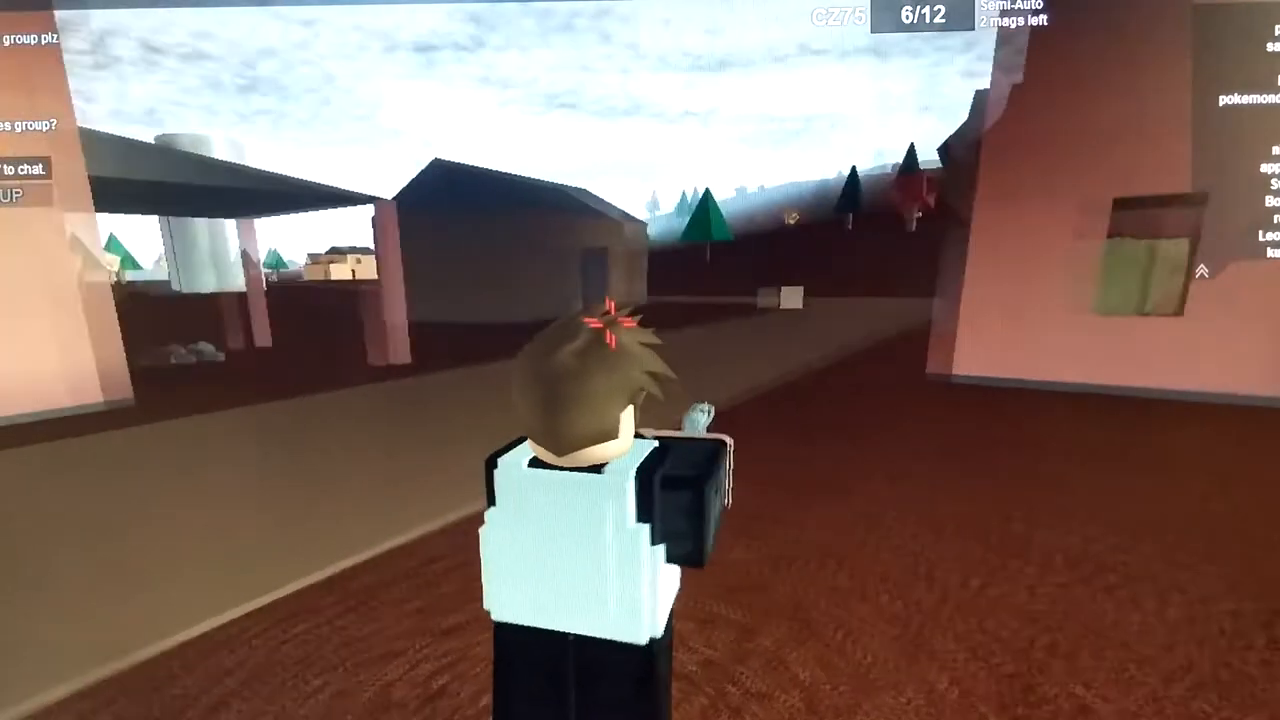
mouse_move(640, 360)
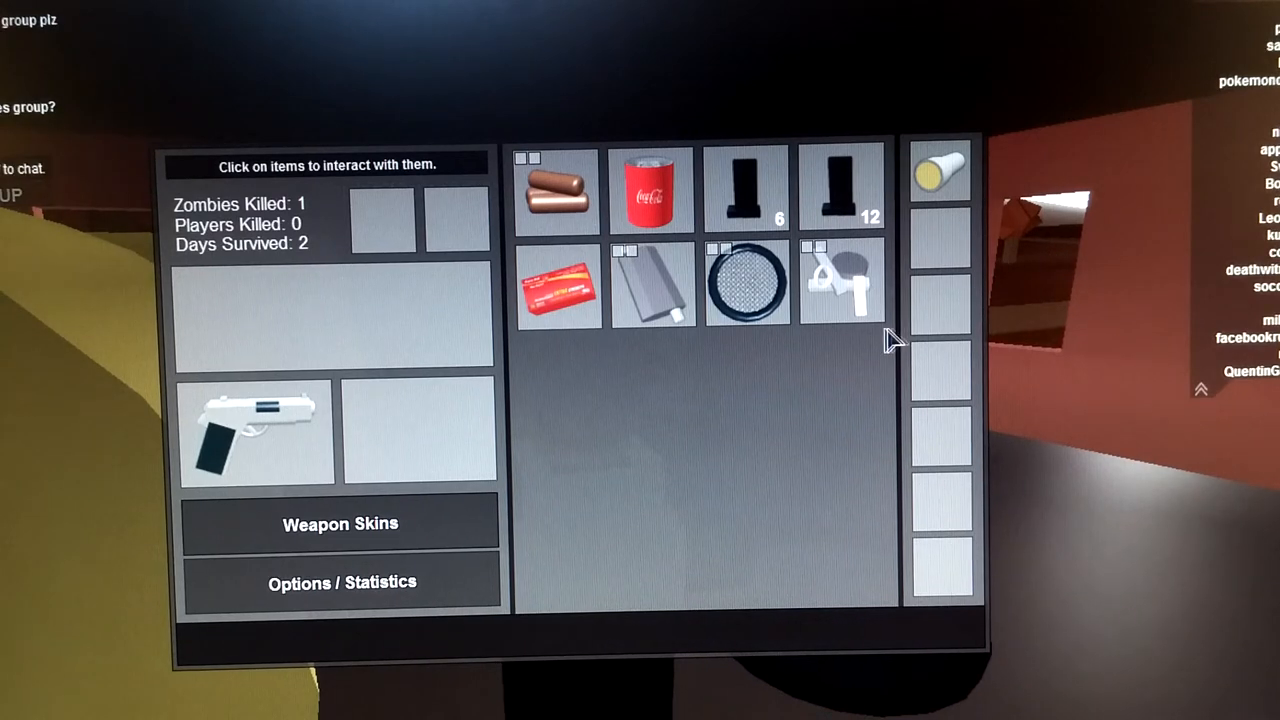
mouse_move(485, 528)
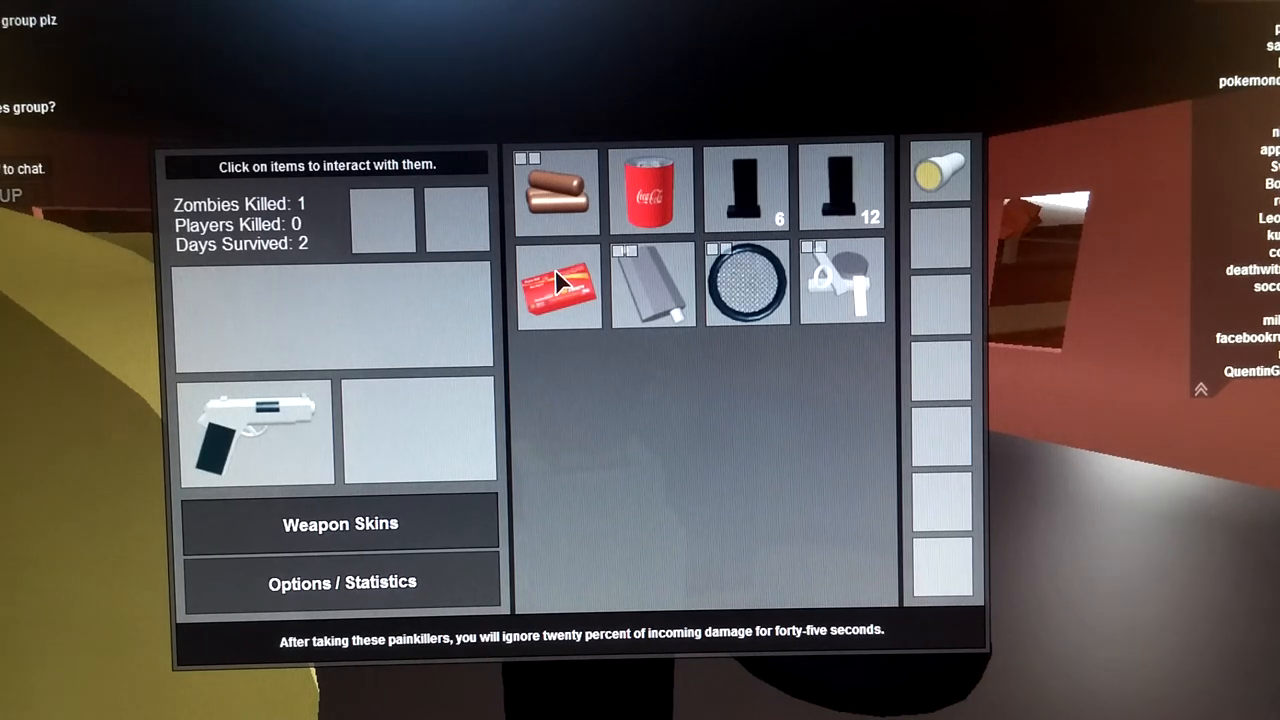
Step: Remove the painkillers and drop the Coca-Cola can from the inventory
left_click(558, 285)
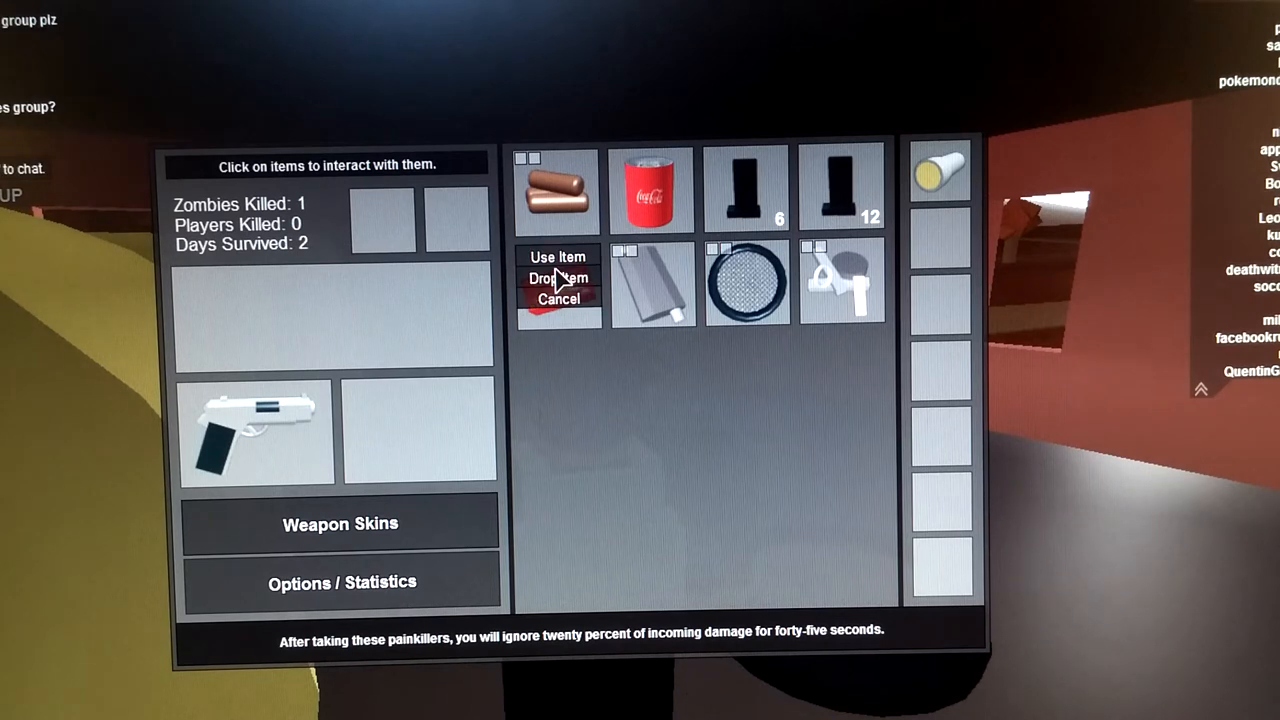
mouse_move(600, 290)
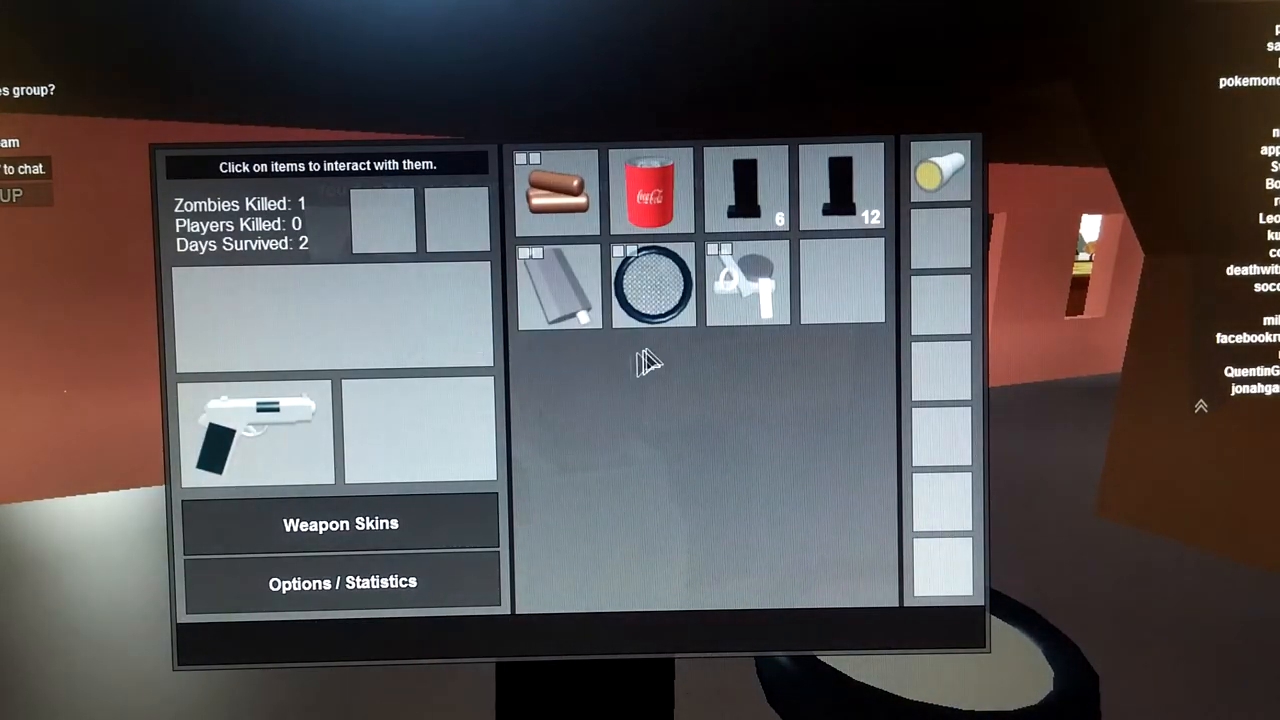
mouse_move(745, 290)
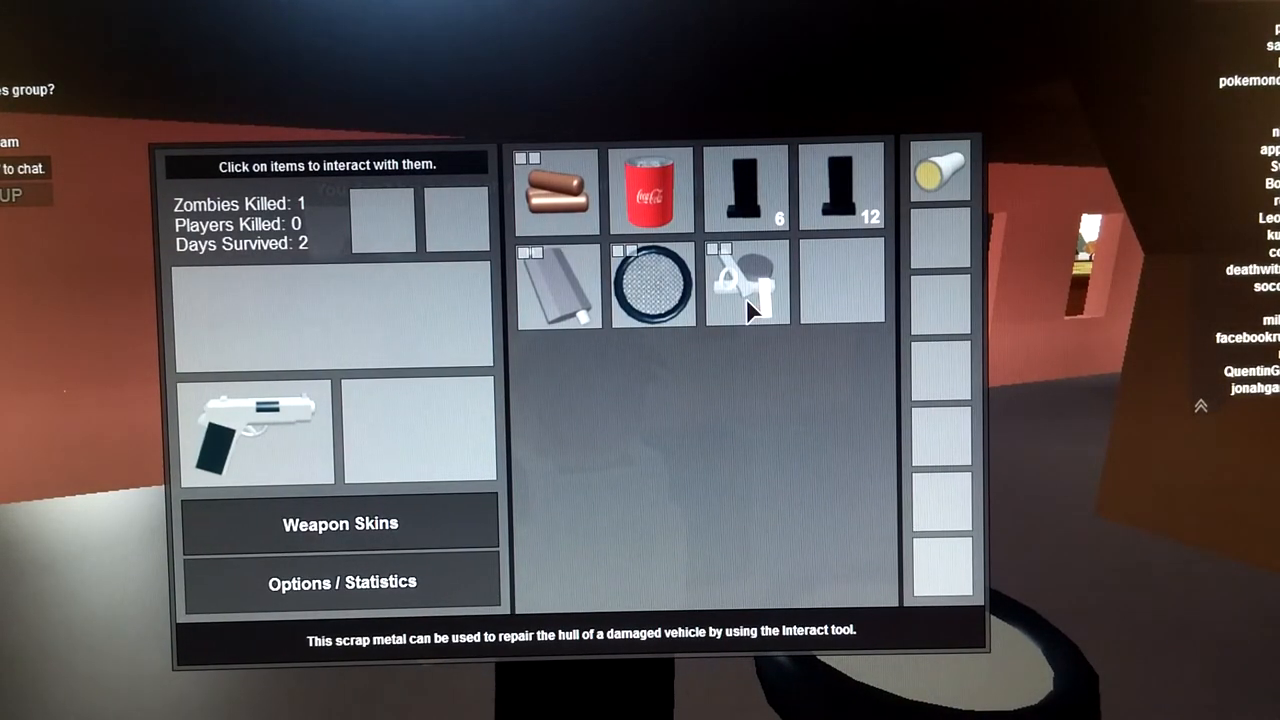
mouse_move(770, 300)
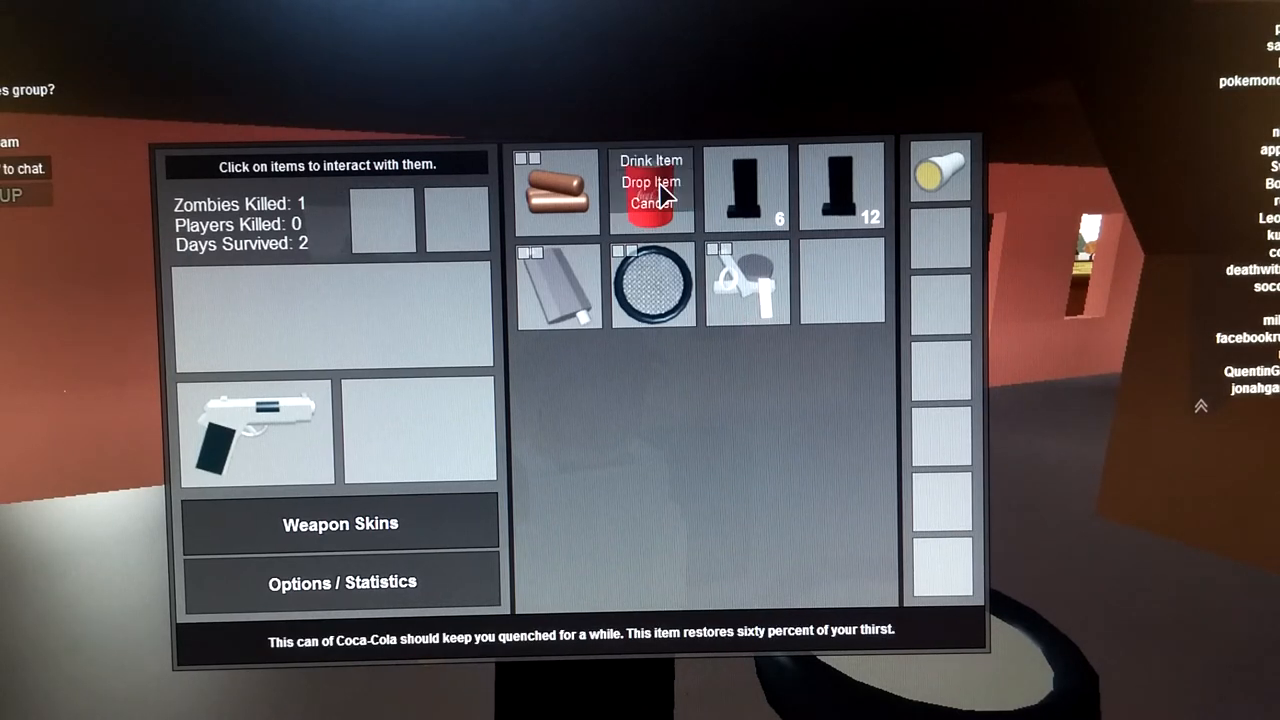
left_click(650, 182)
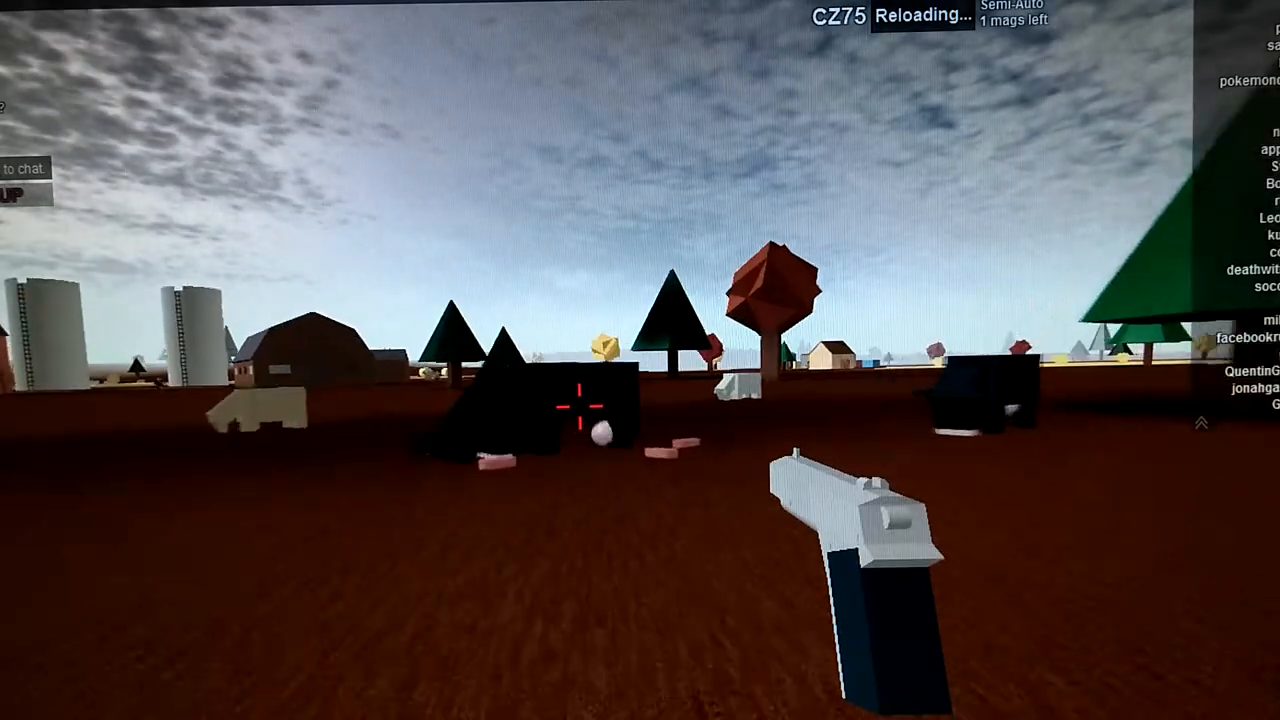
mouse_move(640, 400)
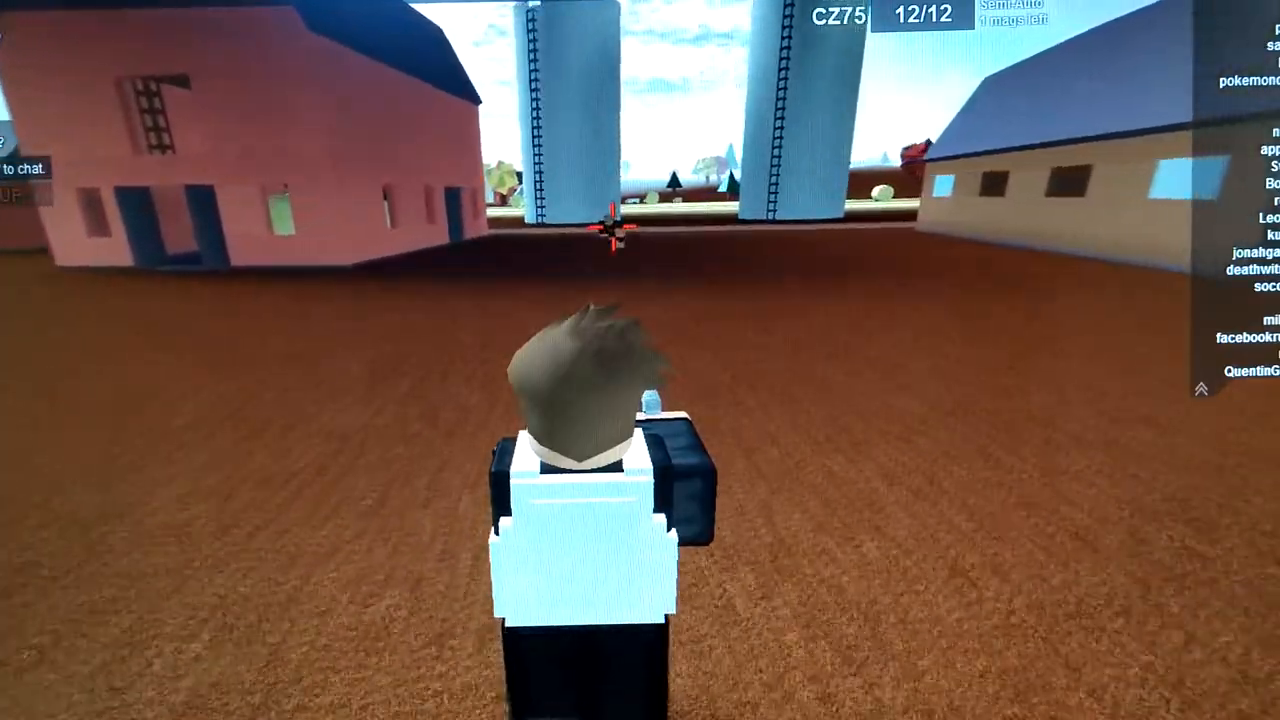
Step: Fire the reloaded CZ75 ahead toward the barn
left_click(608, 235)
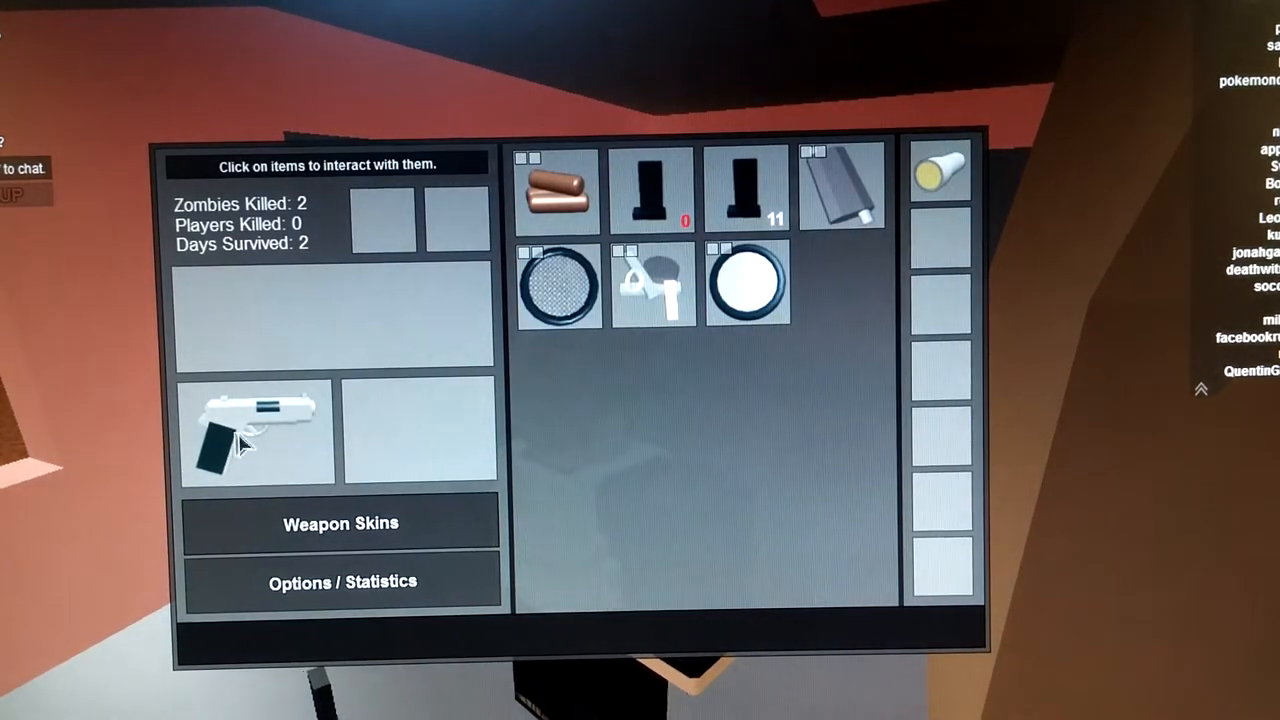
Step: Open the equipped CZ75's options and cancel, keeping the pistol
left_click(256, 430)
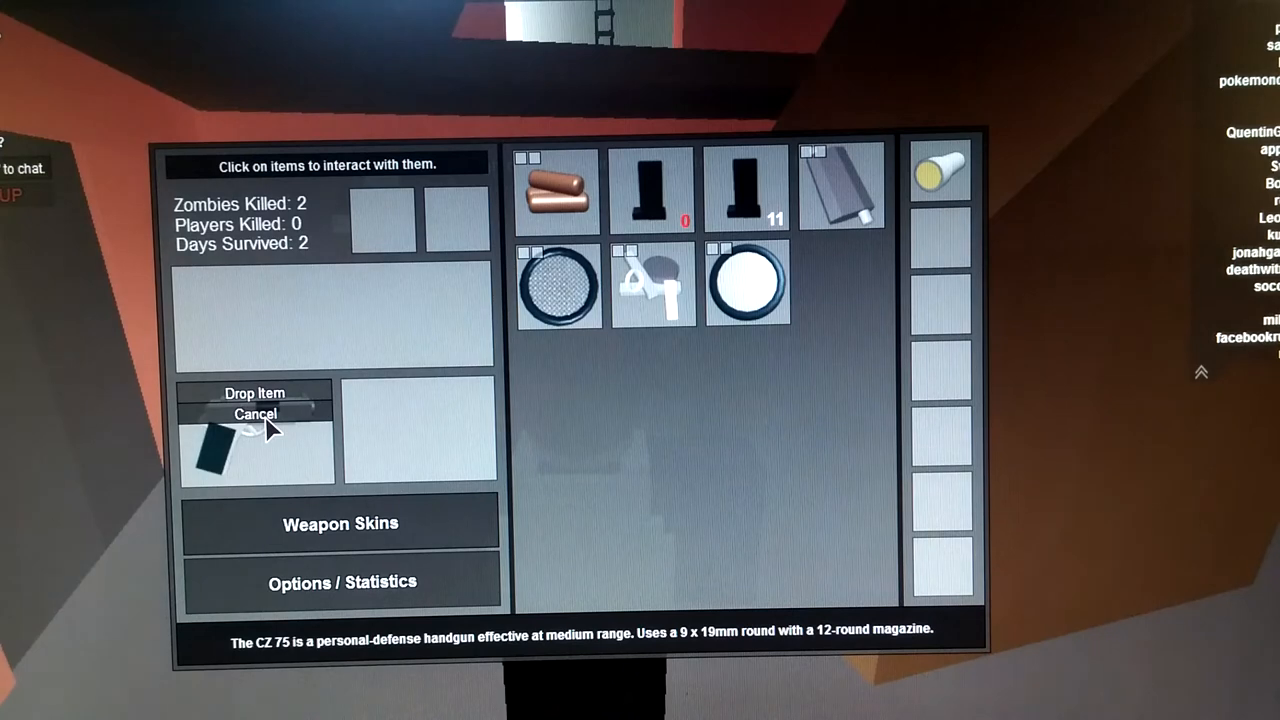
left_click(255, 414)
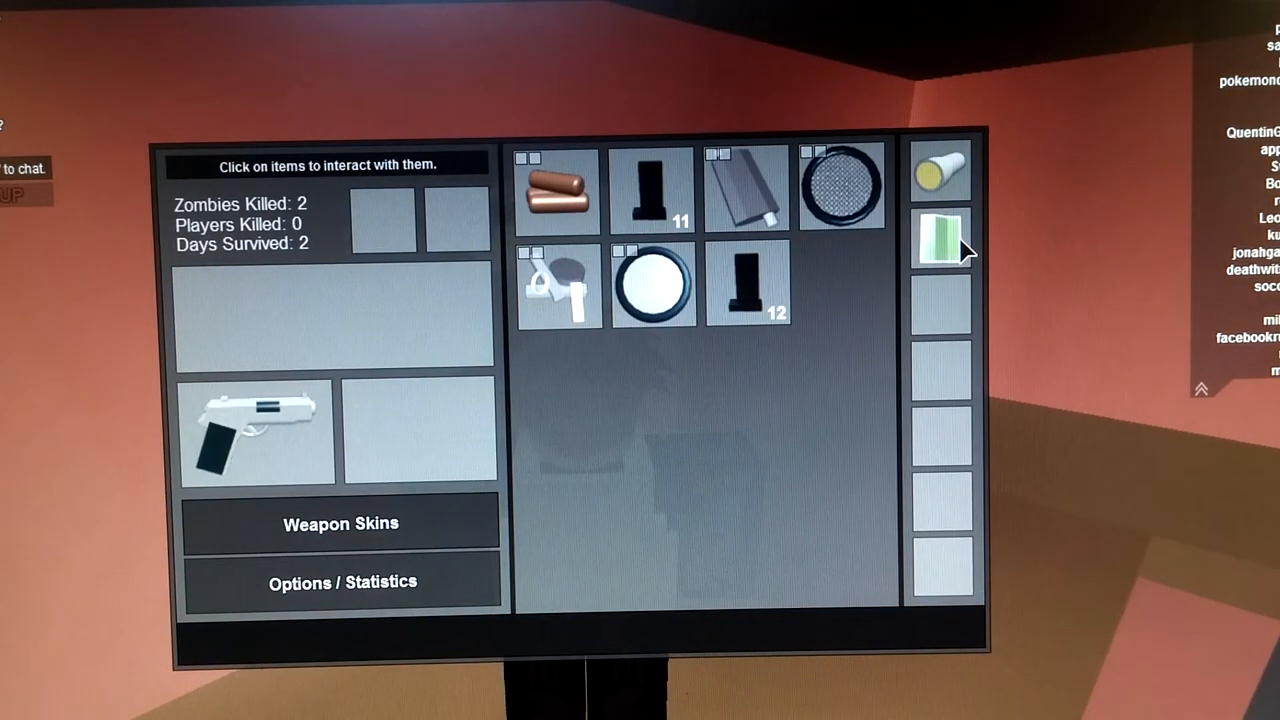
Step: View the region map from the inventory side column, showing Kin, Vernal and Hark
left_click(938, 236)
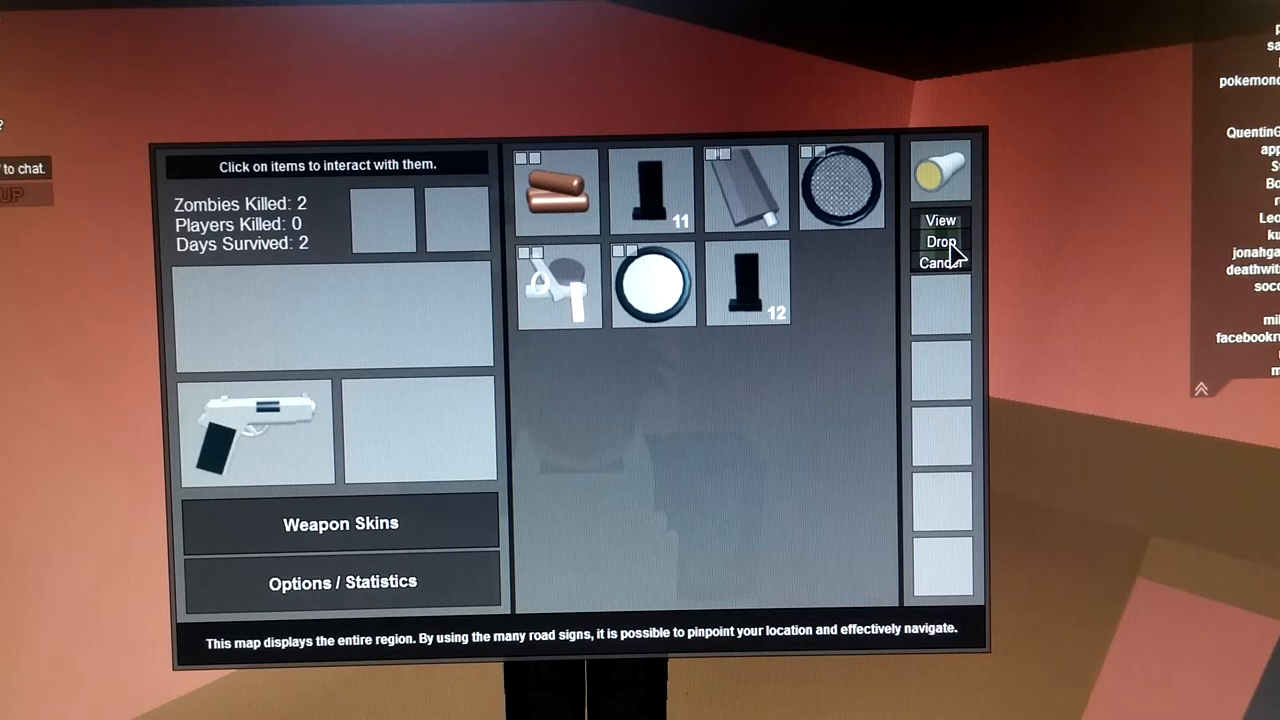
left_click(938, 220)
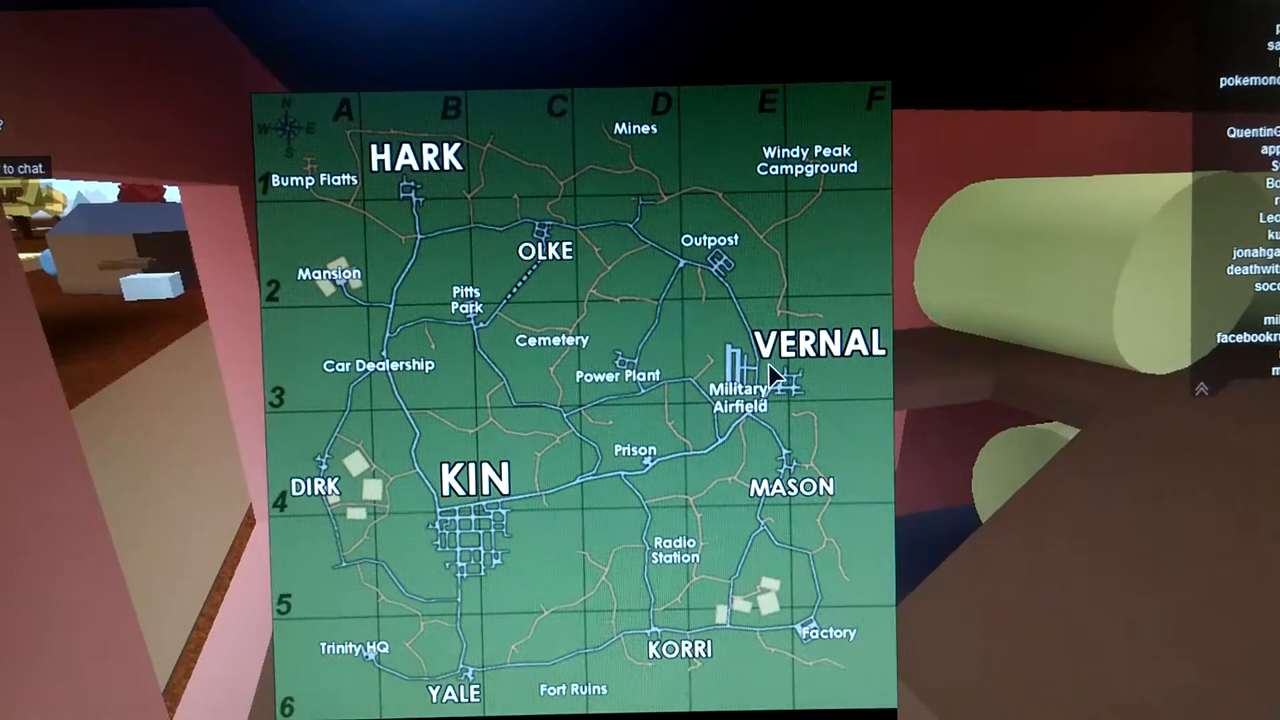